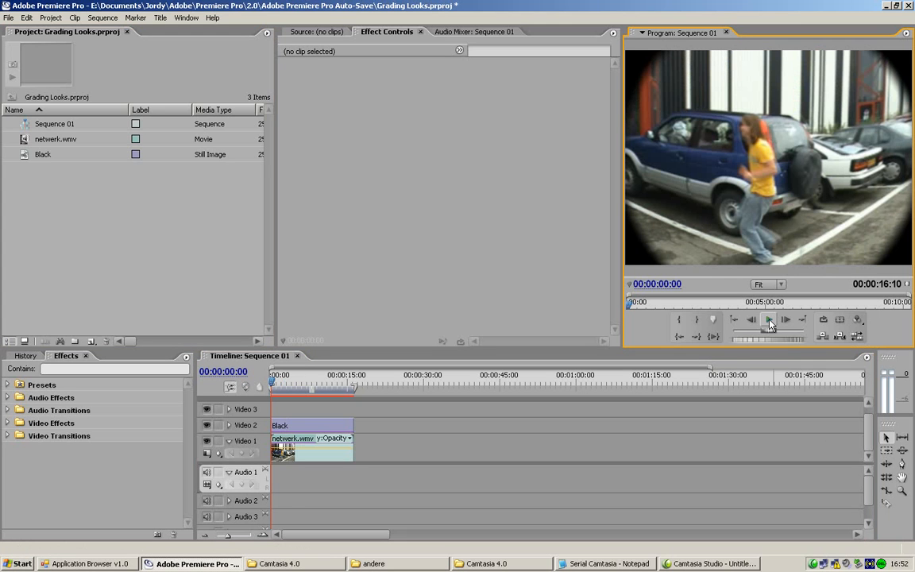
Play back Sequence 01, inspect the netwerk.wmv clip's effects, and rewind near the start.
left_click(767, 319)
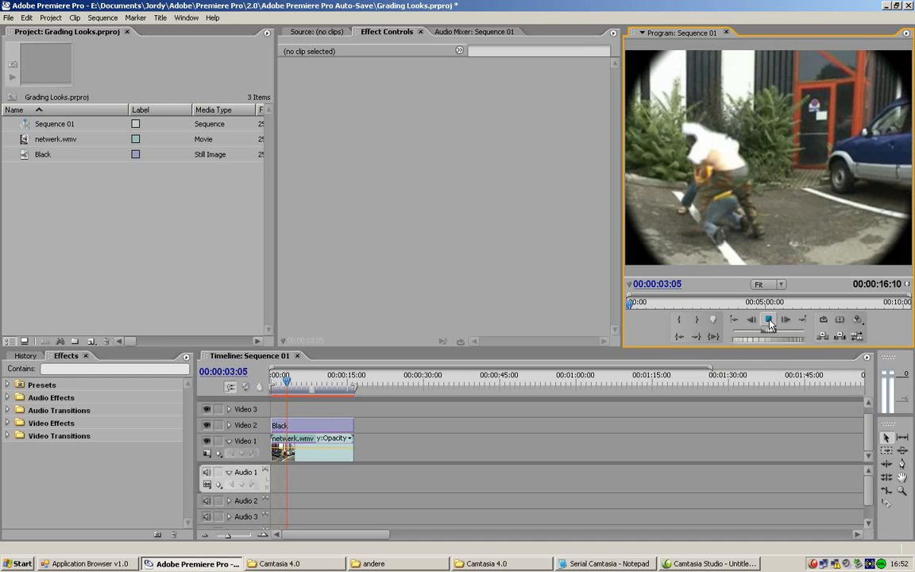
left_click(768, 319)
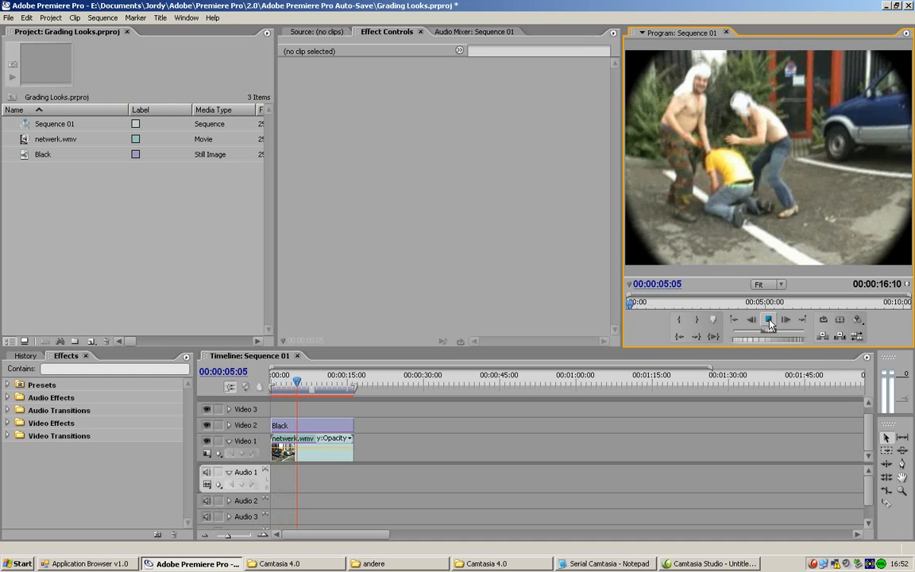
left_click(768, 319)
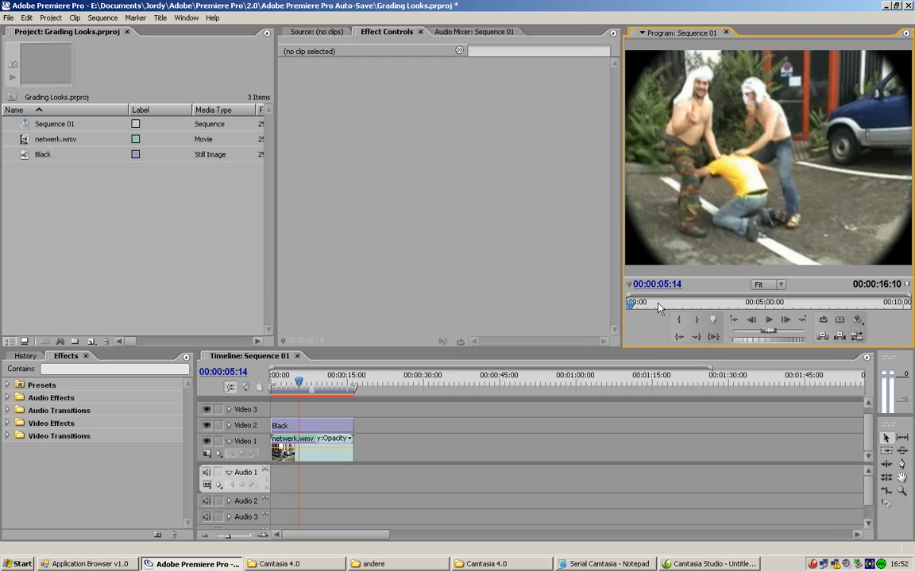
mouse_move(659, 408)
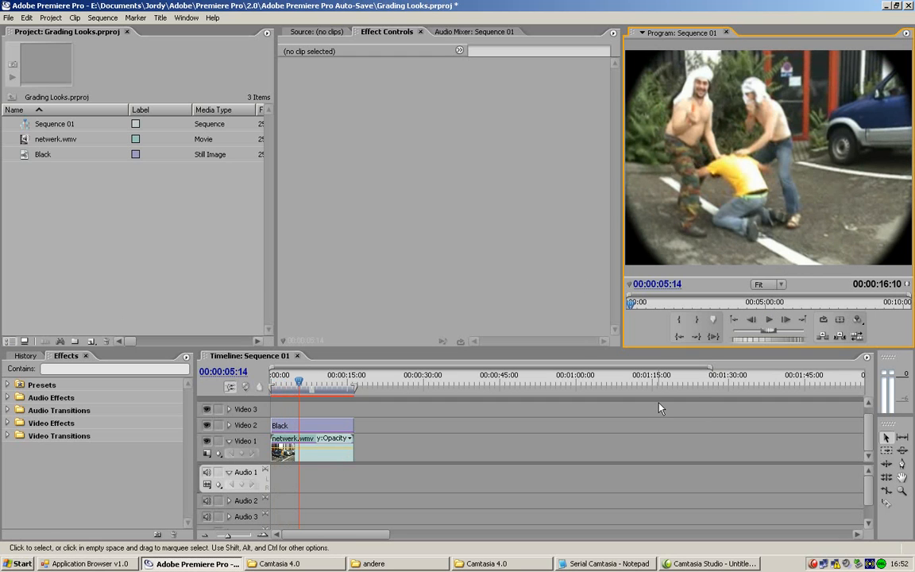
mouse_move(625, 419)
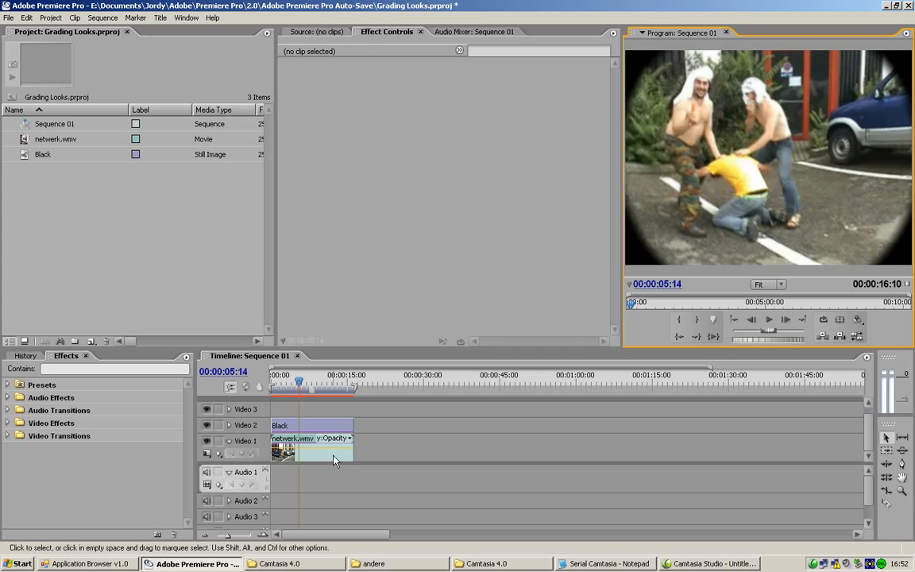
left_click(310, 445)
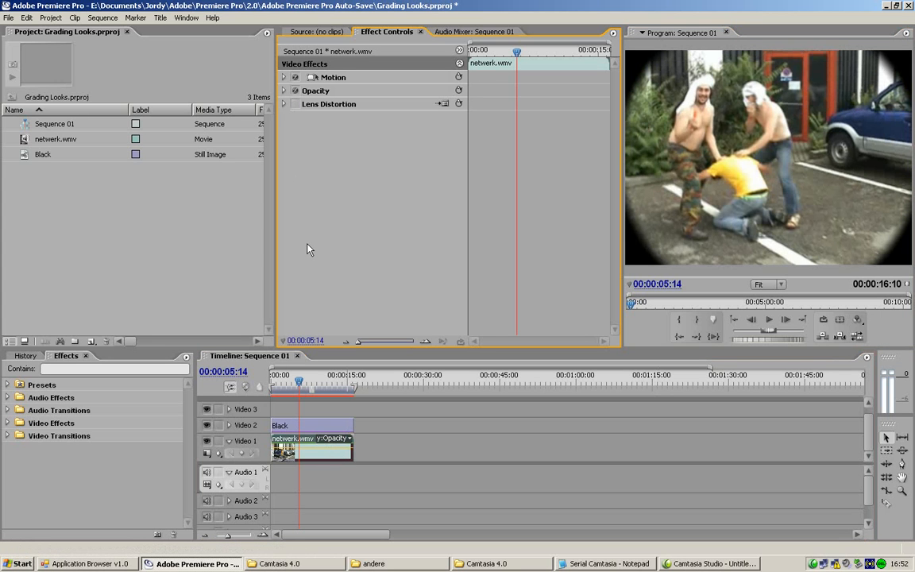
mouse_move(227, 443)
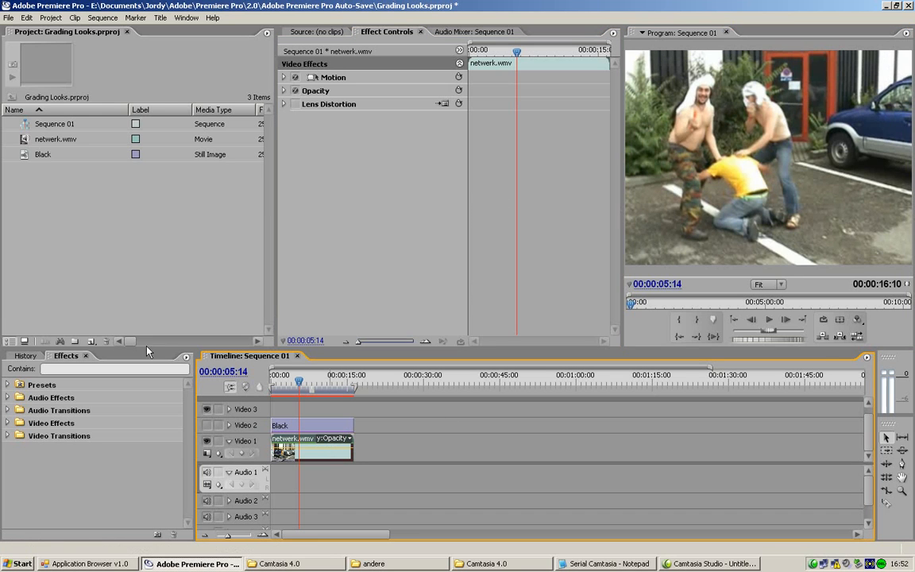
left_click(768, 319)
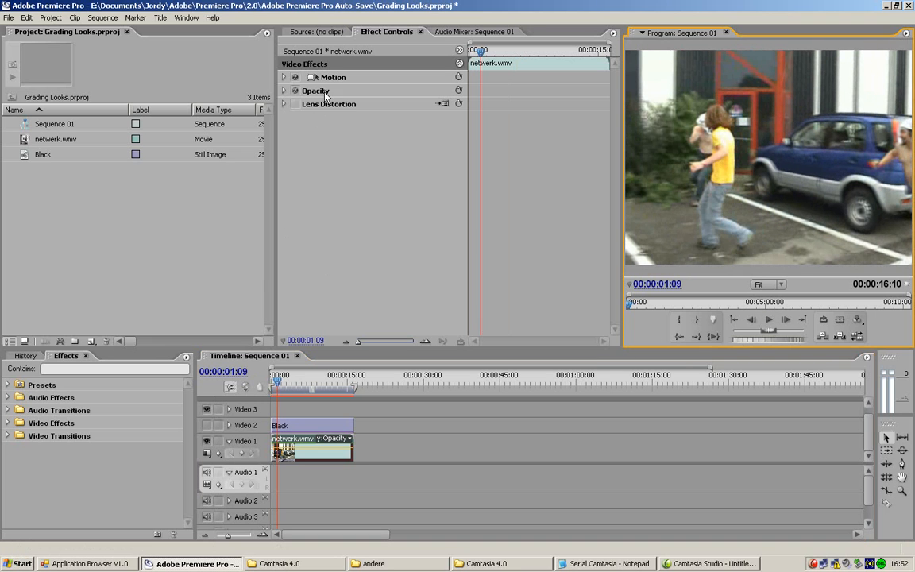
mouse_move(123, 242)
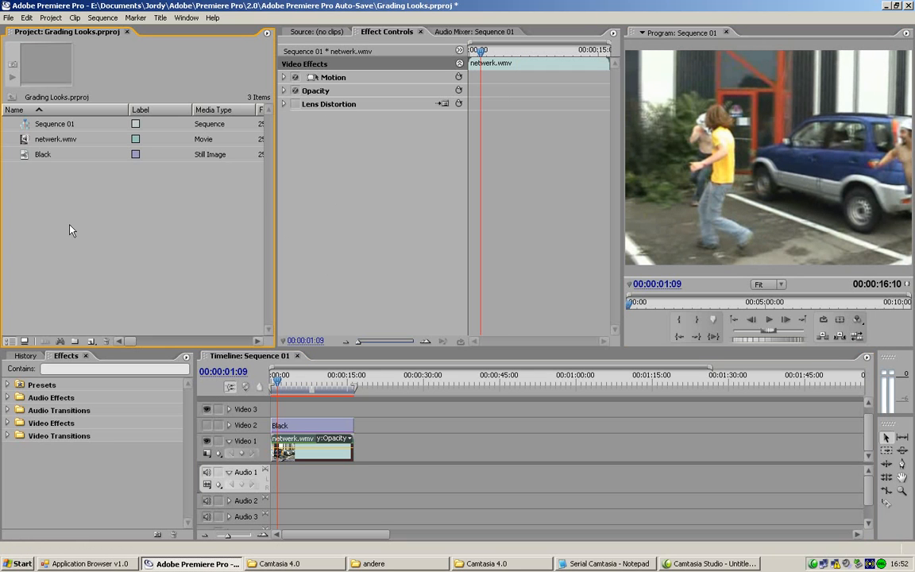
Create Sequence 02 and place netwerk.wmv on its Video 1 and Audio 1 tracks.
right_click(72, 230)
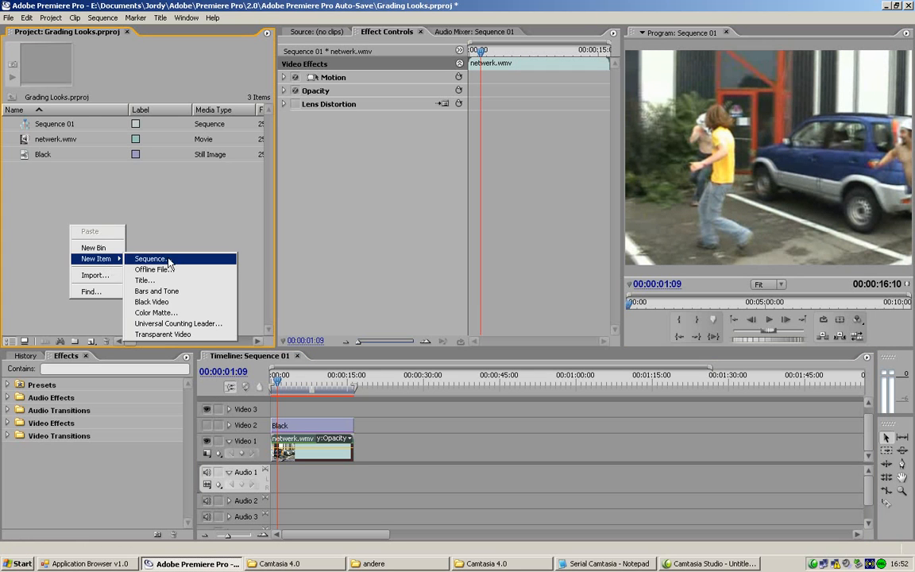
left_click(150, 258)
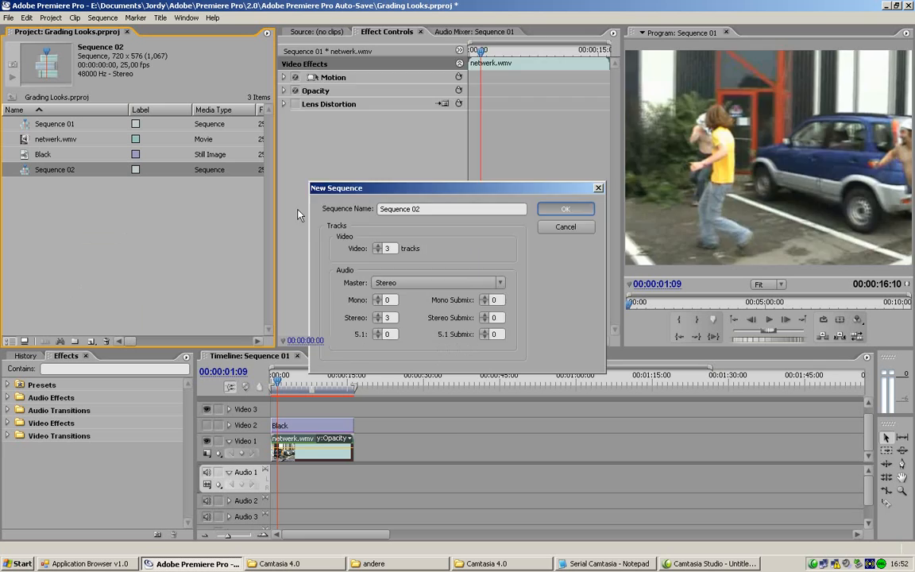
left_click(566, 208)
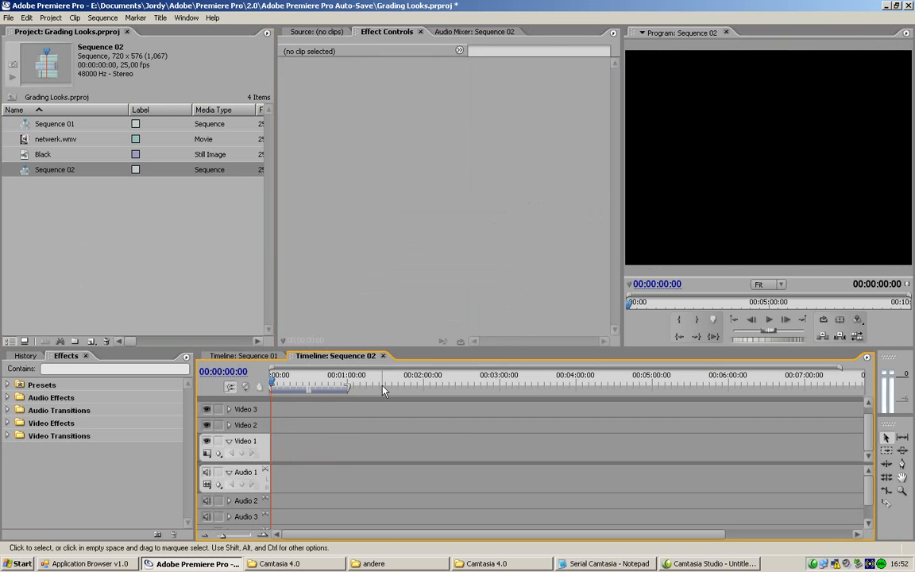
left_click(56, 139)
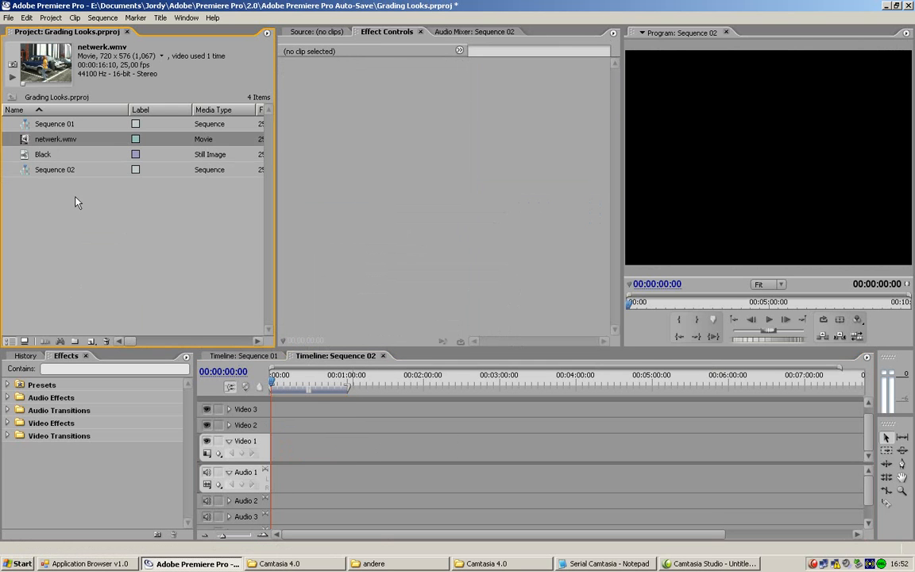
left_click_drag(56, 139, 281, 445)
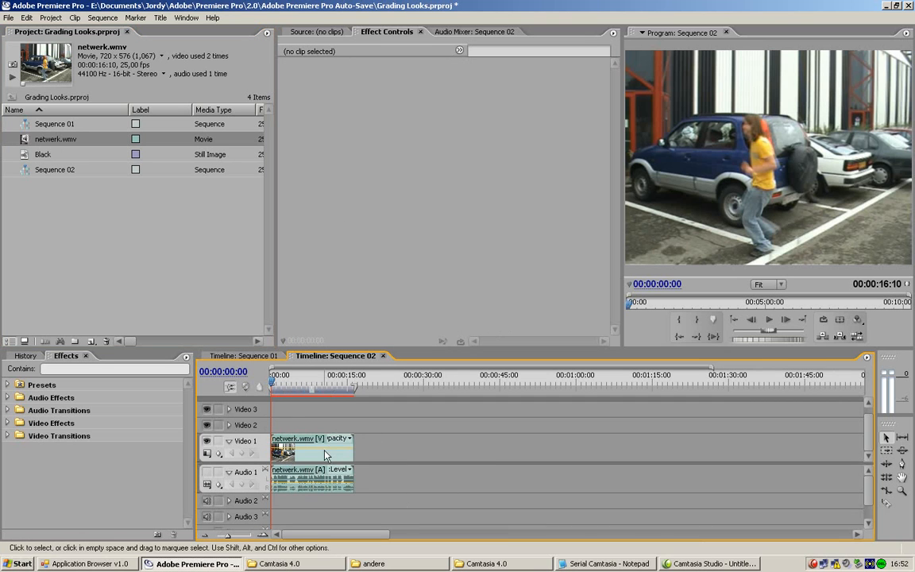
Select the netwerk.wmv clip in Sequence 02 and search the Effects panel for 'lens'.
left_click(311, 449)
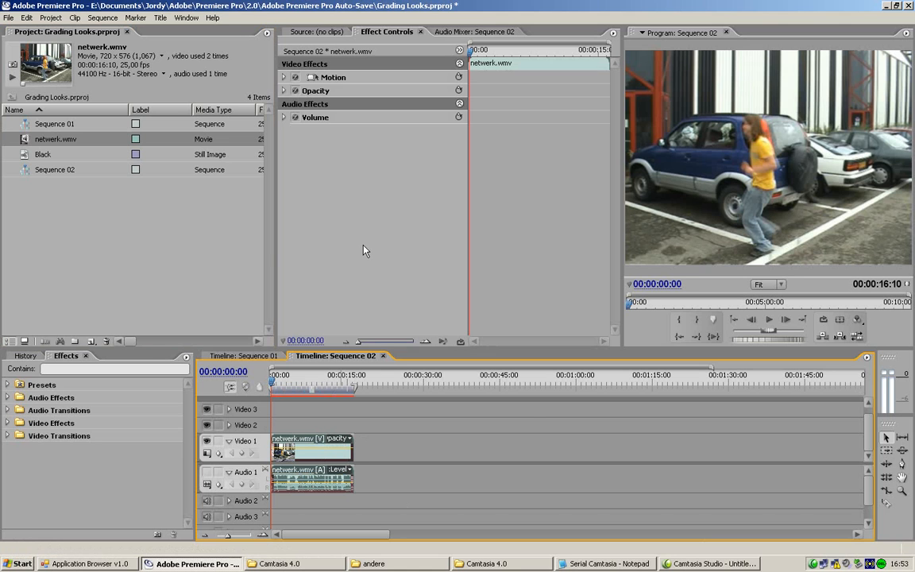
left_click(532, 417)
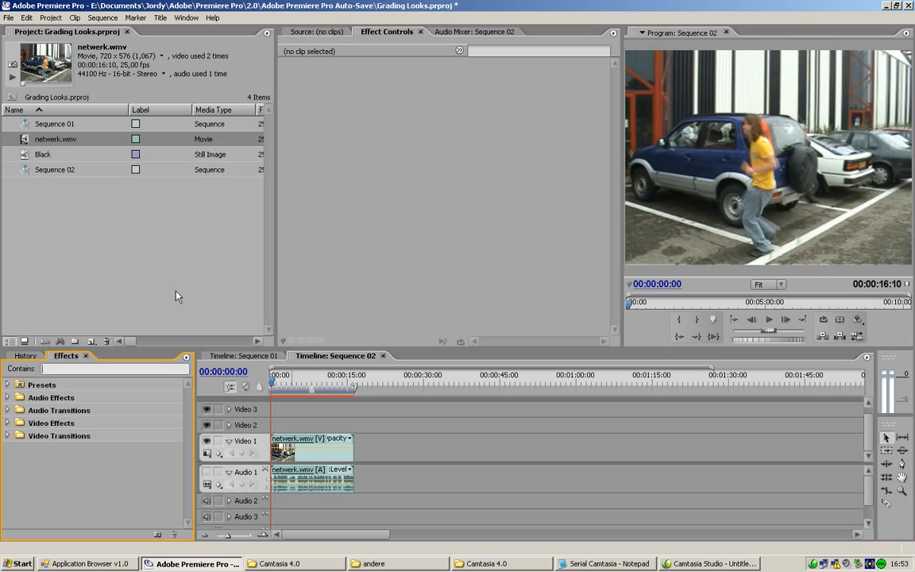
type("lens")
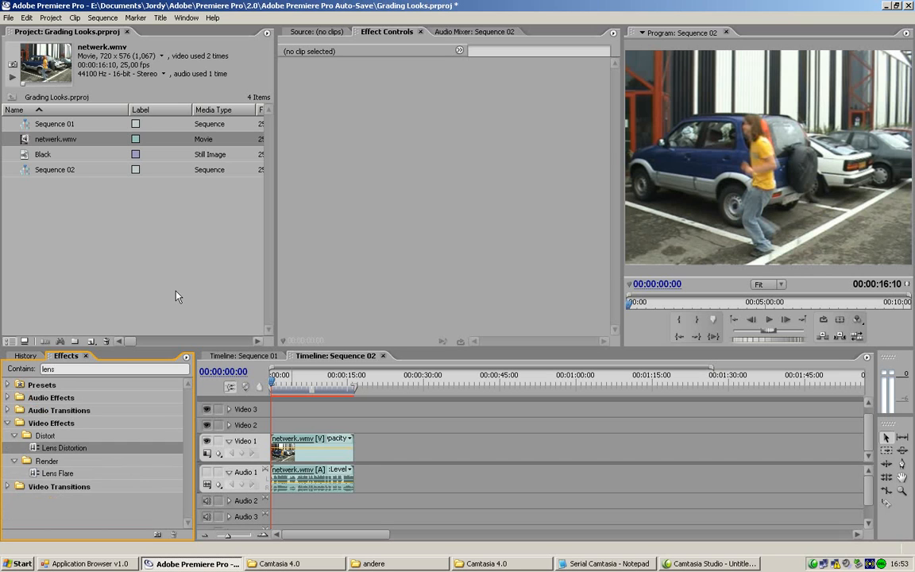
mouse_move(190, 280)
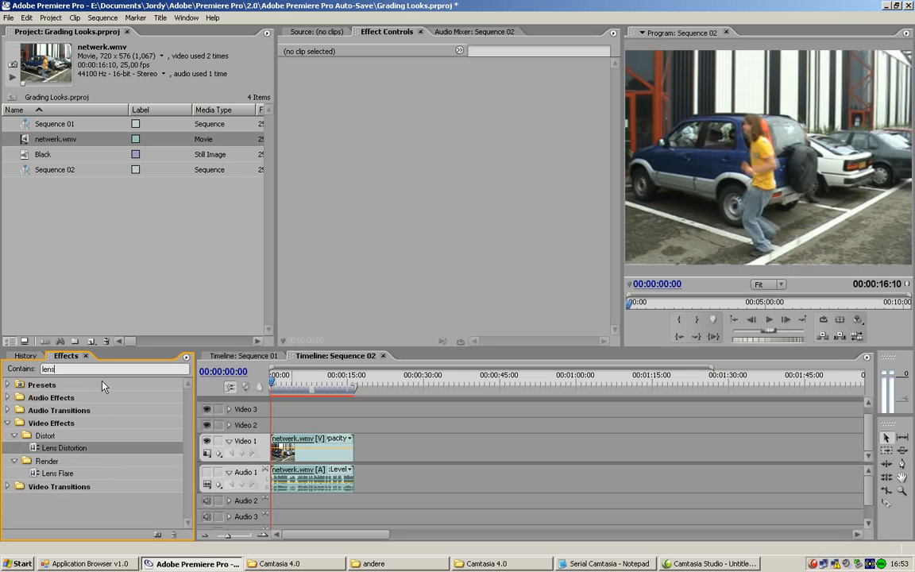
mouse_move(35, 448)
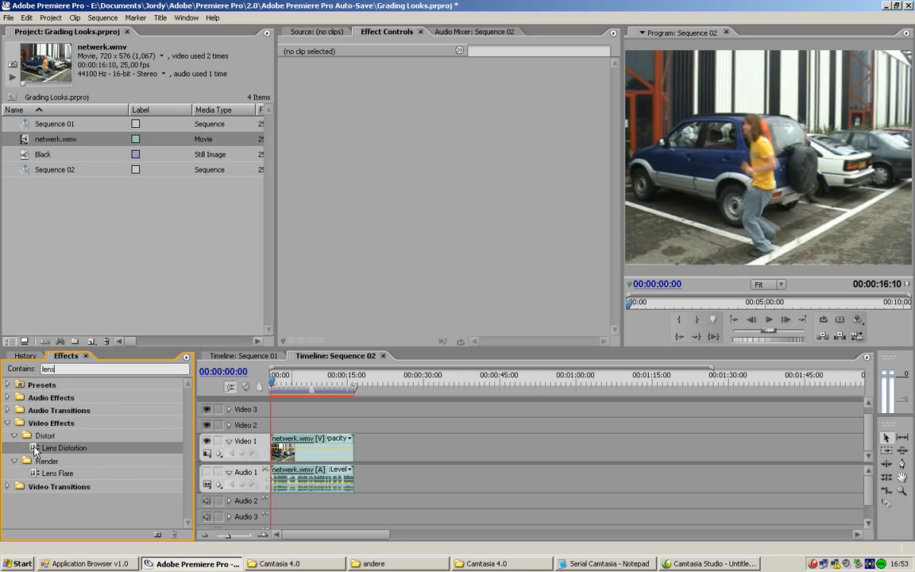
mouse_move(36, 441)
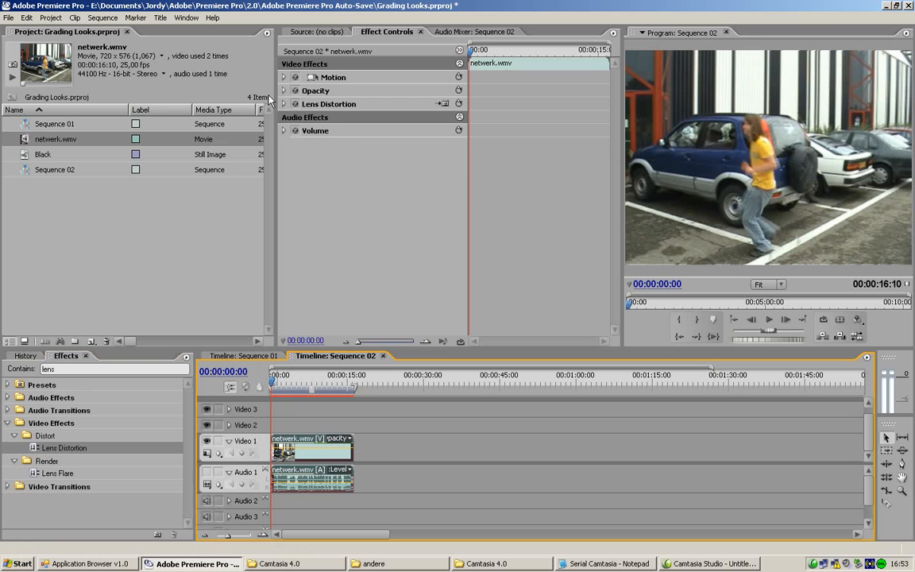
Set Lens Distortion's Horizontal Decentering to 10, then collapse the effect.
left_click(283, 104)
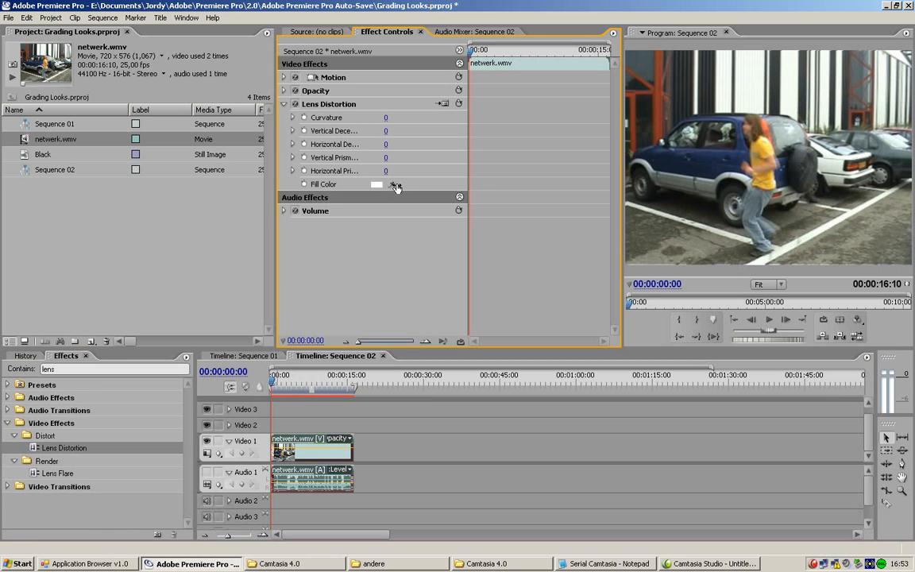
mouse_move(468, 62)
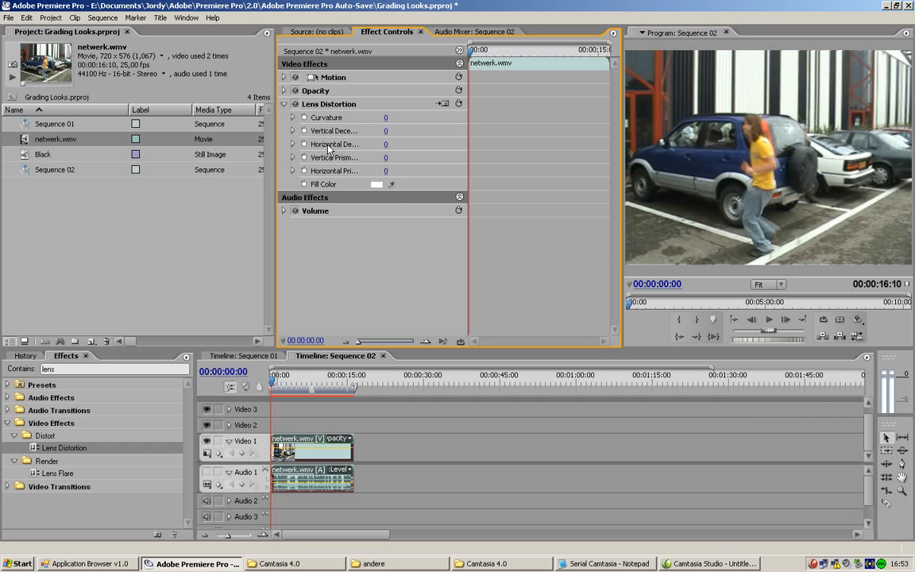
left_click(293, 144)
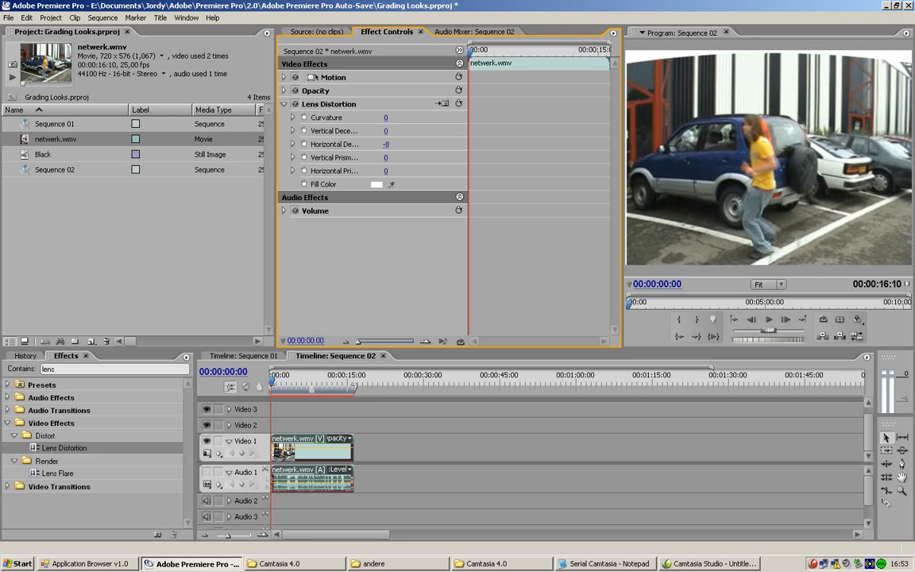
left_click(385, 143)
type("10")
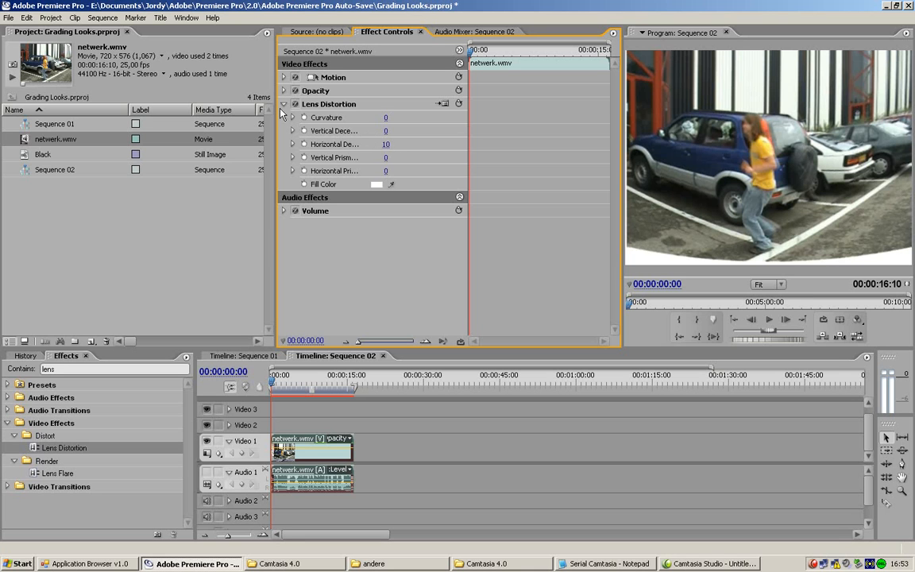
left_click(284, 104)
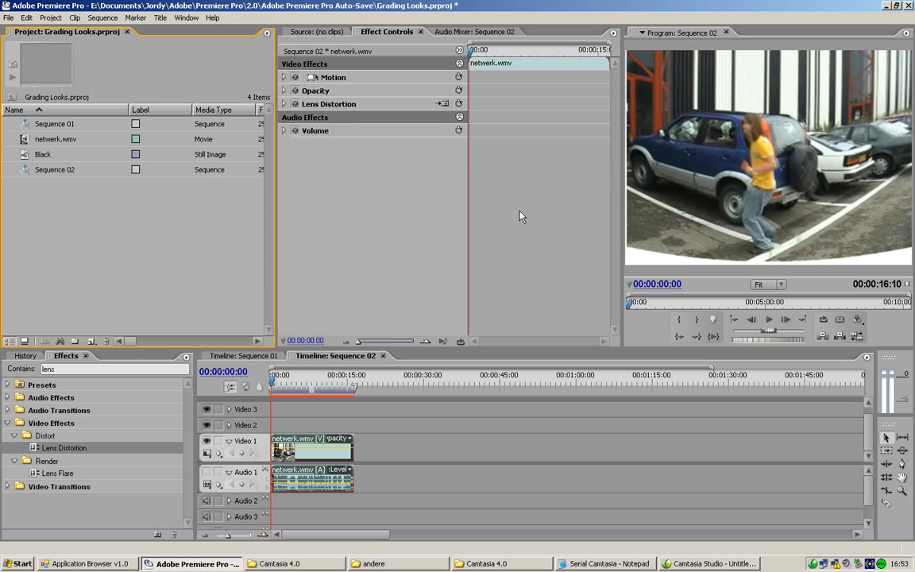
Create a black color matte named 'Black2' in the Project panel.
right_click(109, 234)
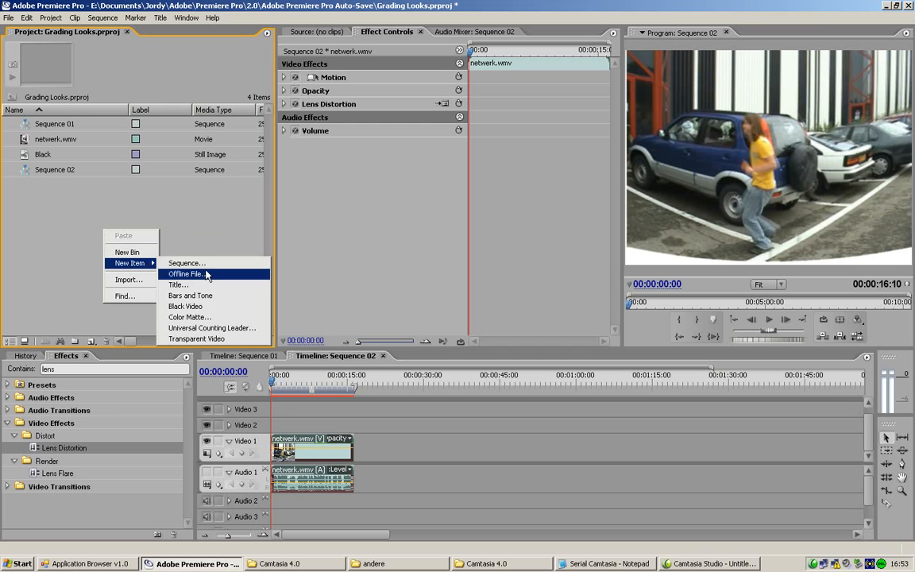
left_click(190, 317)
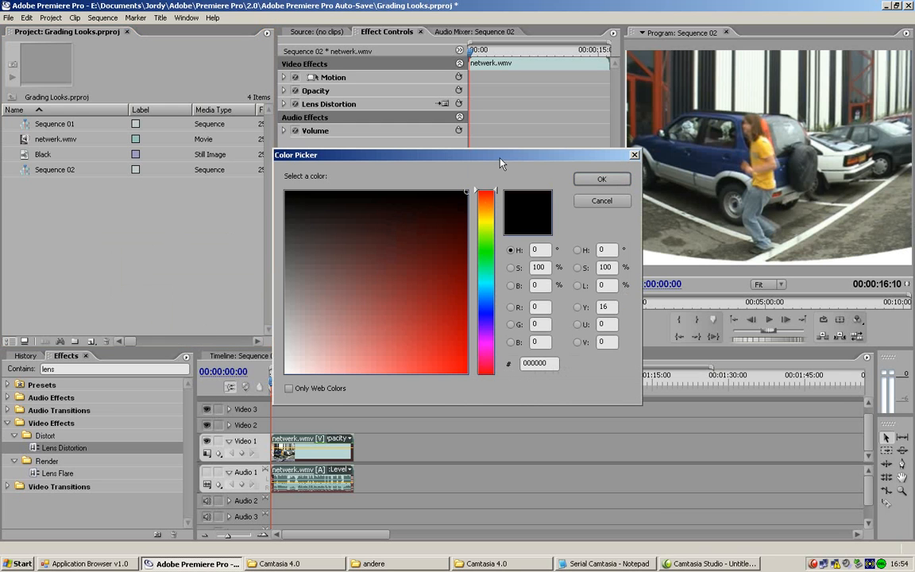
left_click(601, 178)
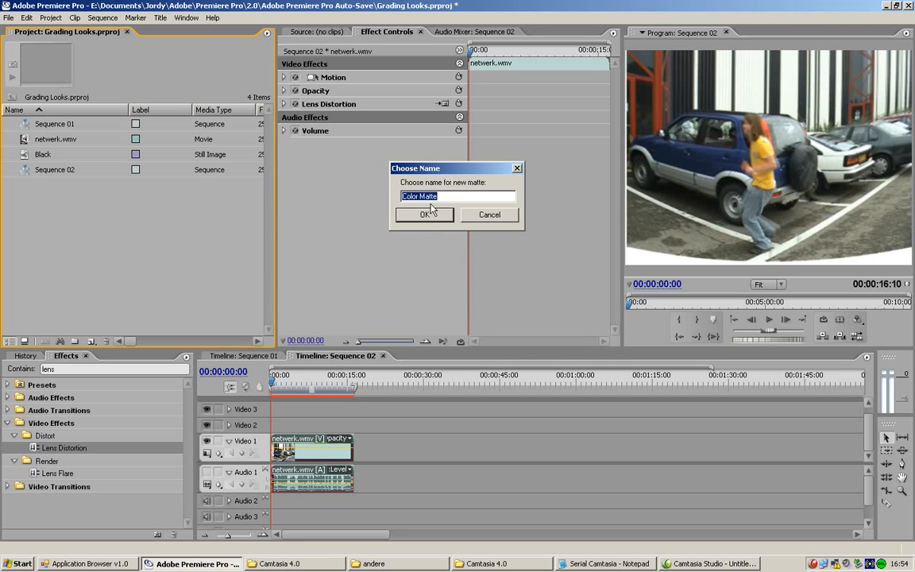
type("Black.2")
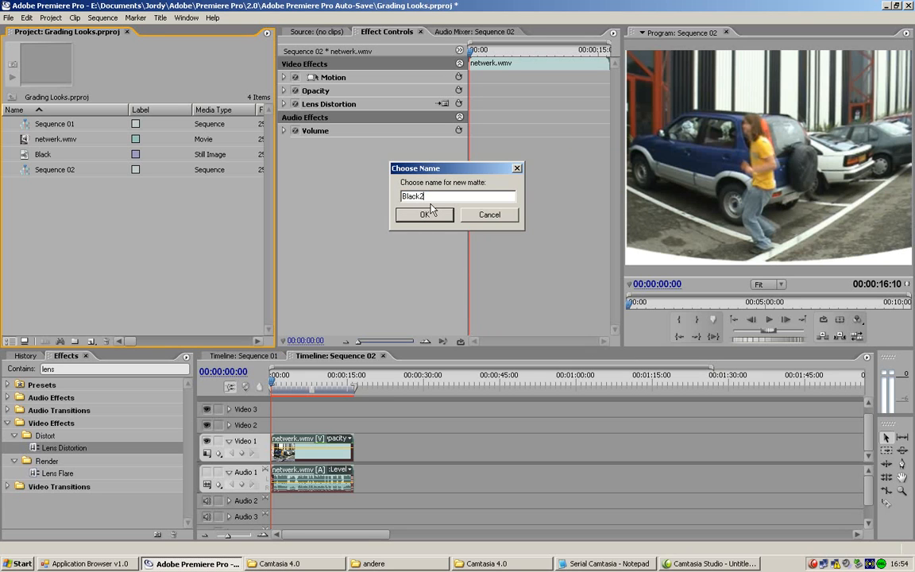
left_click(424, 215)
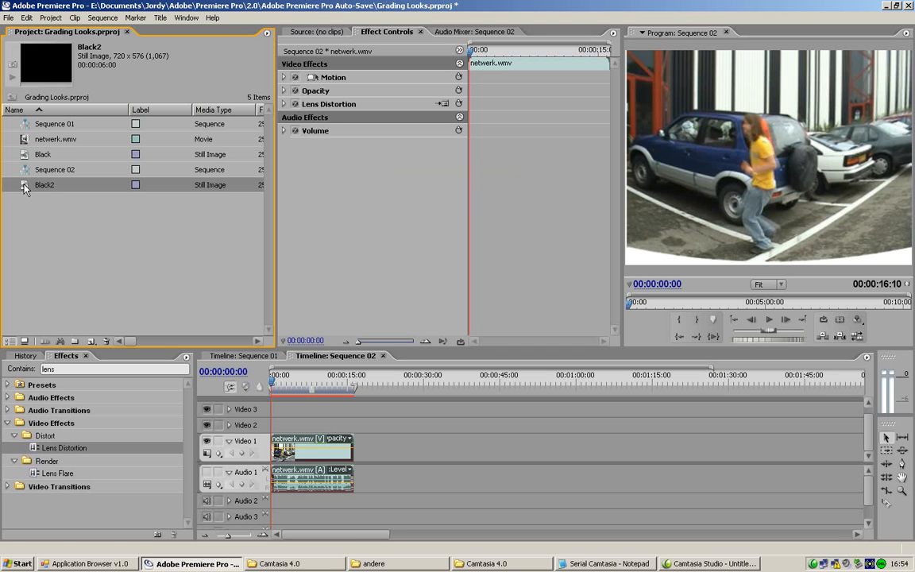
Place Black2 on Video 2 above the clip and search Effects for Circle.
left_click_drag(45, 184, 278, 425)
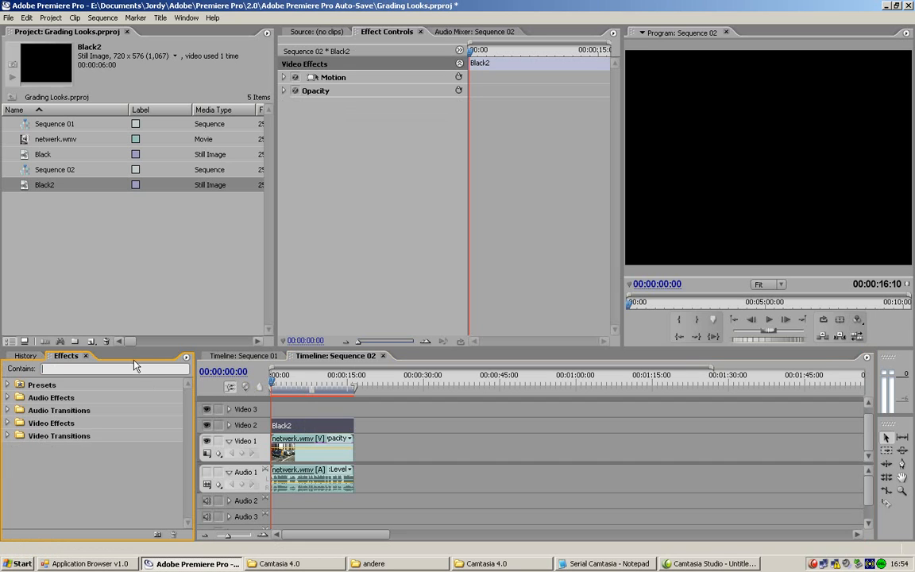
type("s")
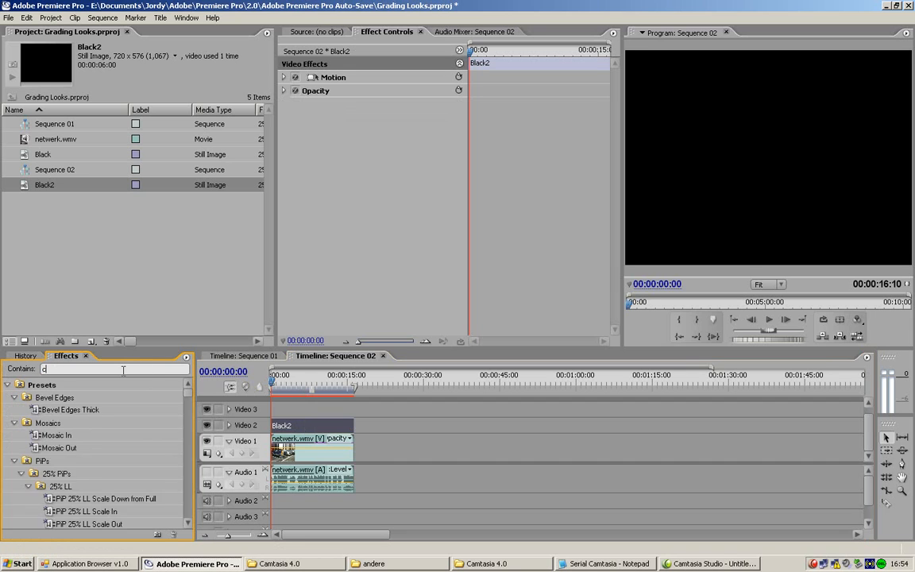
type("cir")
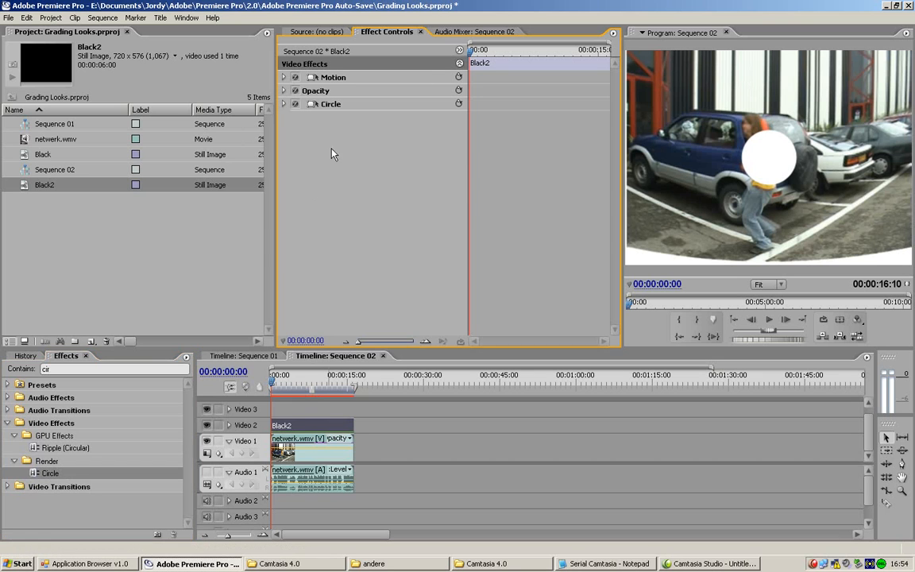
Give Black2's Circle radius 400, black color and Invert Circle, and check the feather settings.
left_click(284, 104)
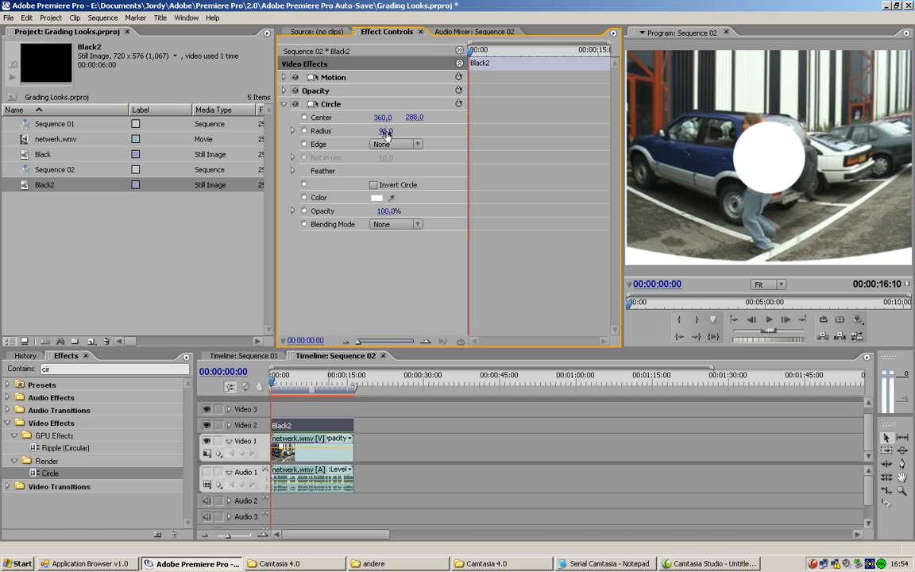
left_click_drag(385, 130, 389, 119)
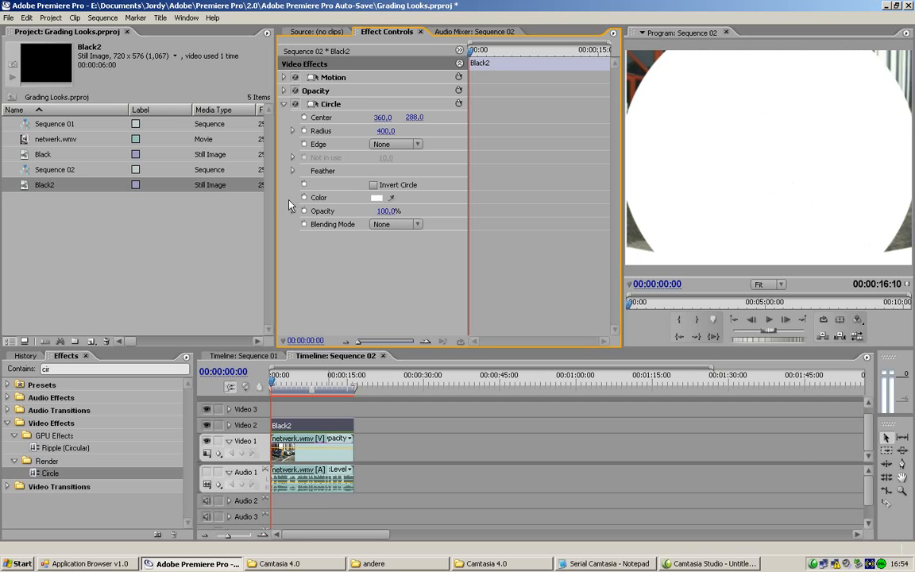
left_click(376, 197)
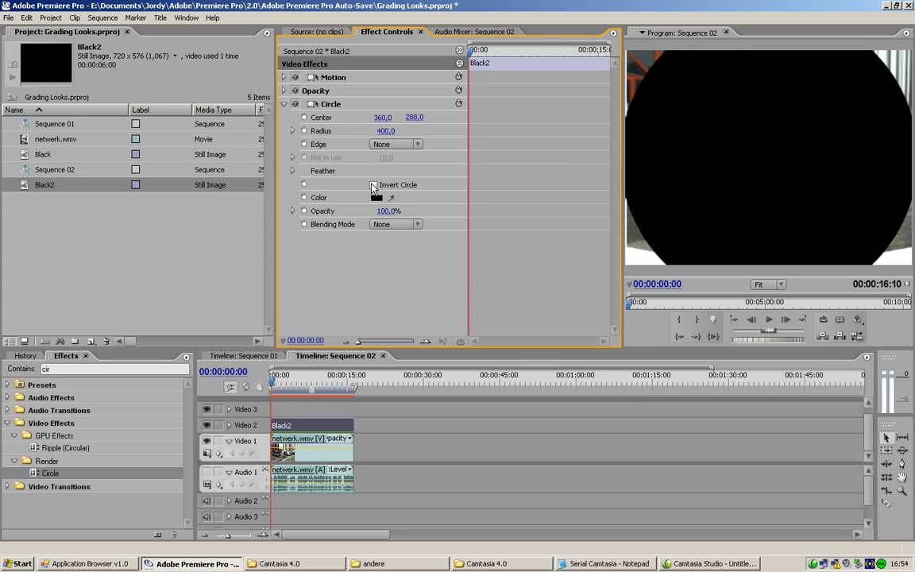
left_click(372, 184)
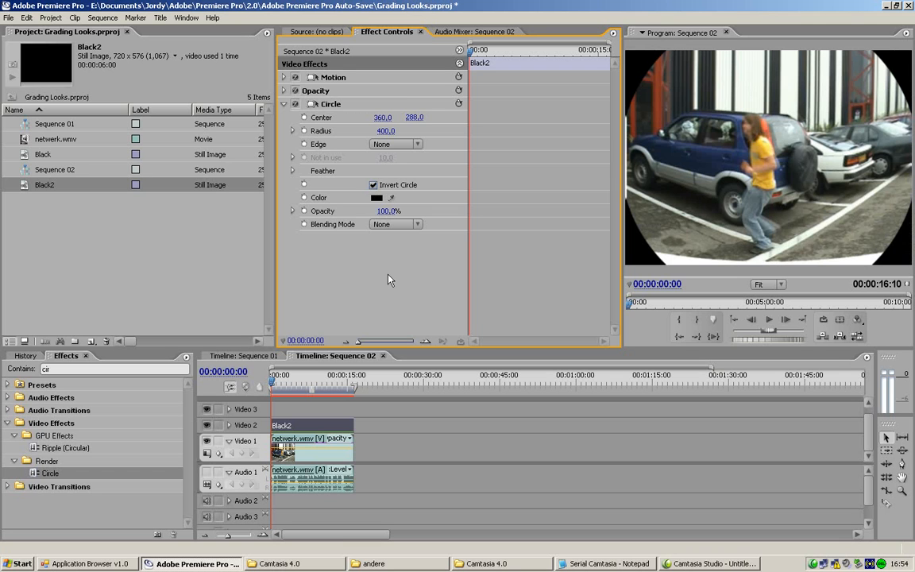
mouse_move(300, 178)
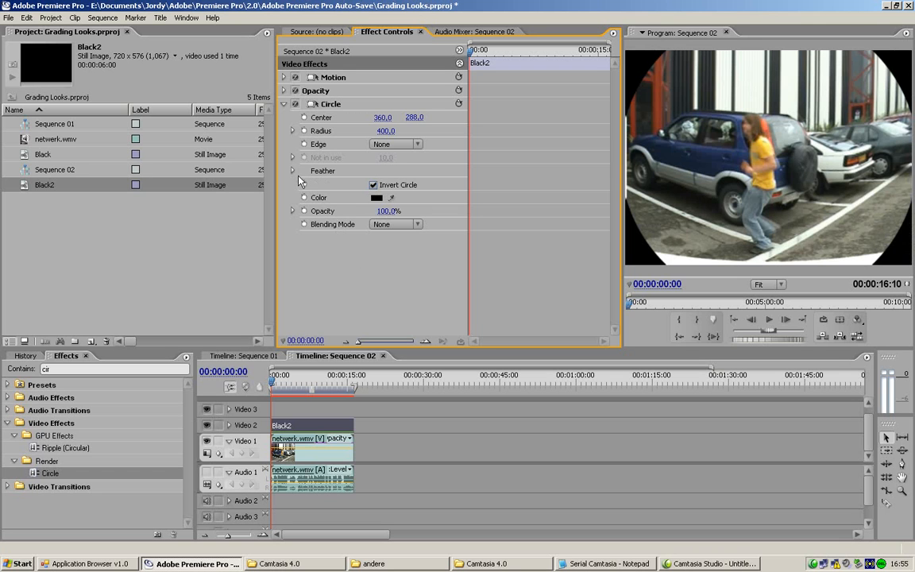
left_click(292, 171)
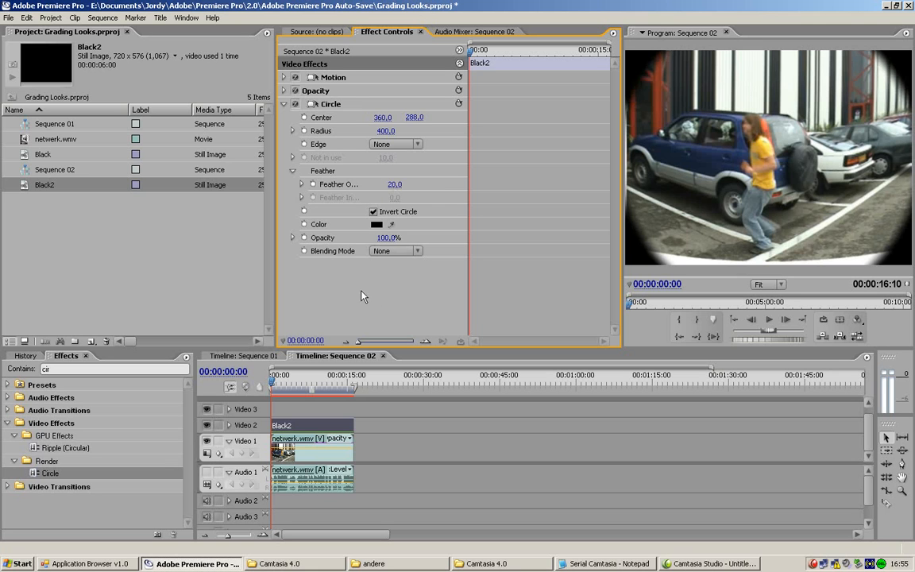
left_click(292, 170)
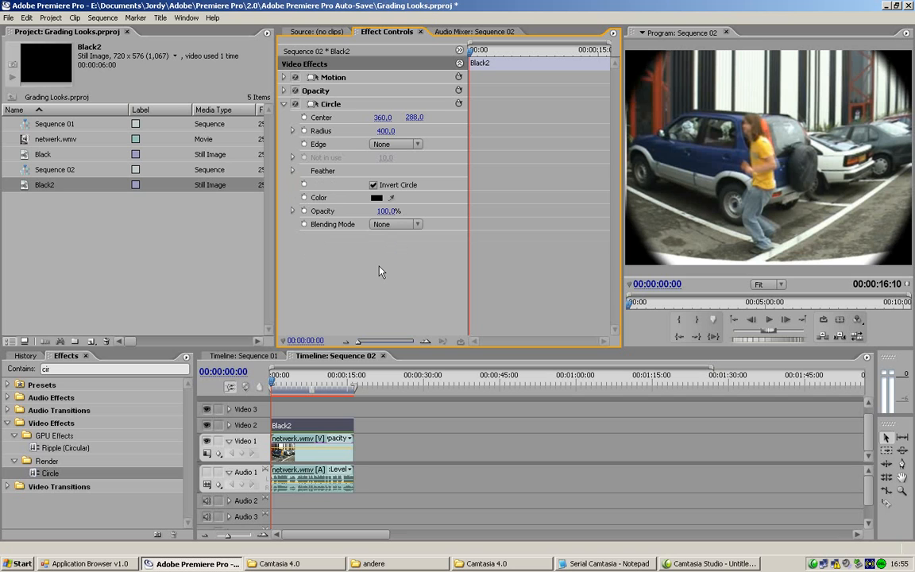
mouse_move(663, 268)
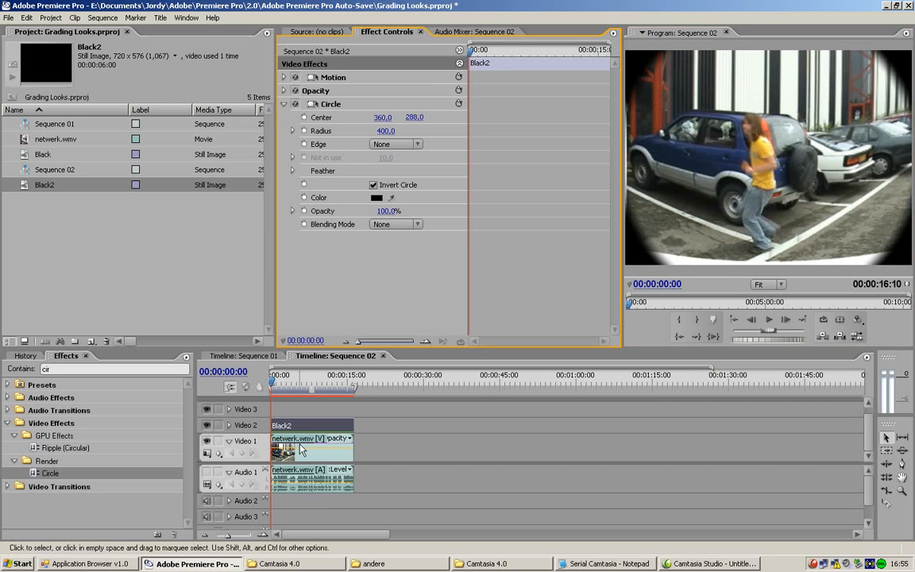
Select the netwerk.wmv clip and expand its Motion settings to scale it to 111.
left_click(310, 447)
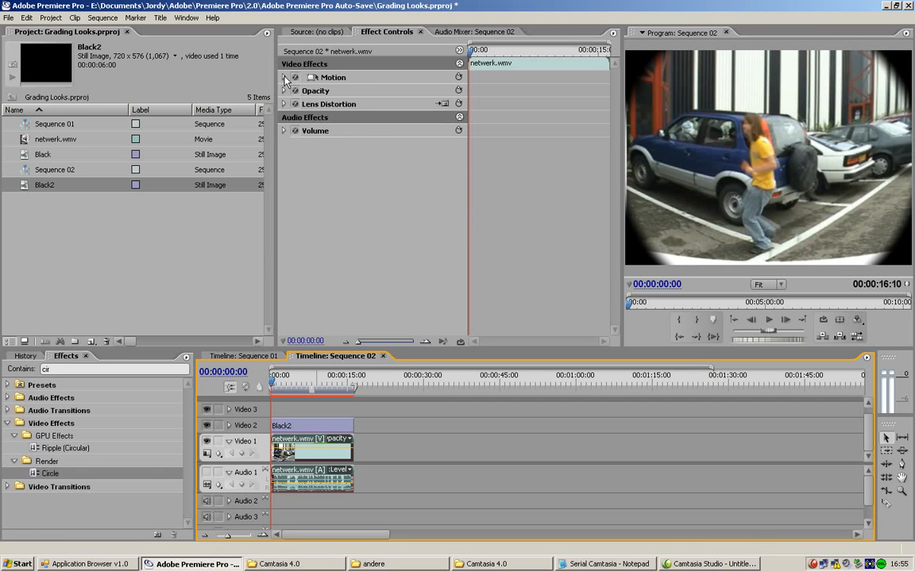
left_click(283, 77)
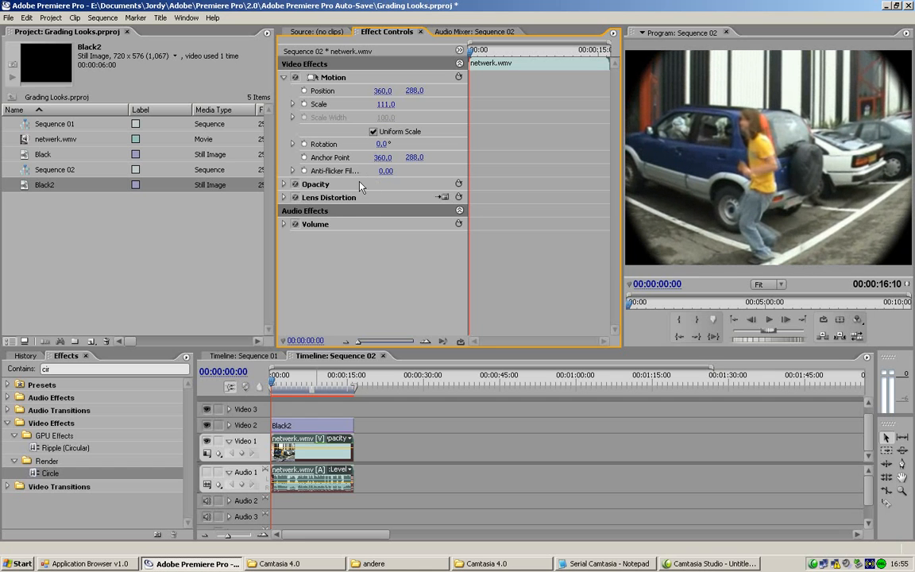
mouse_move(375, 271)
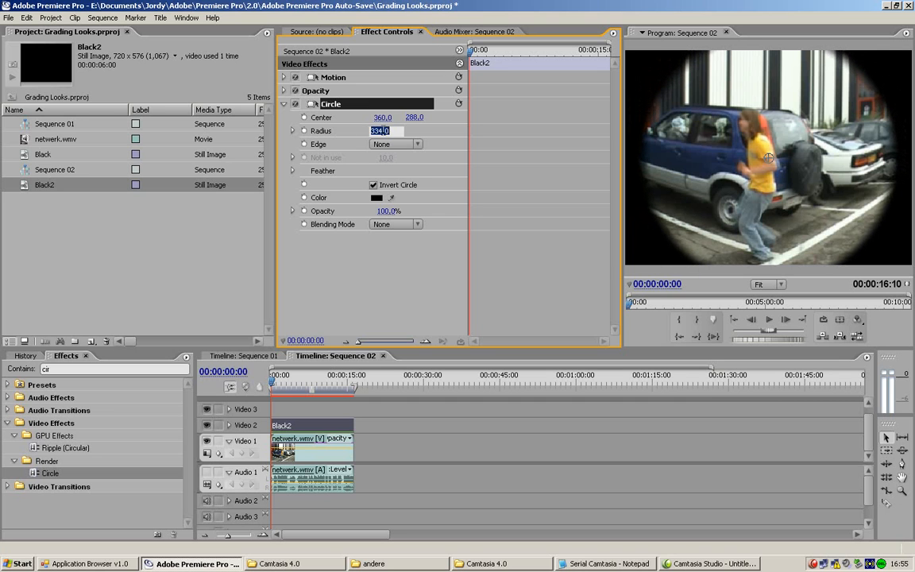
Enter 400 as the Circle radius and collapse the Circle effect.
type("400.0")
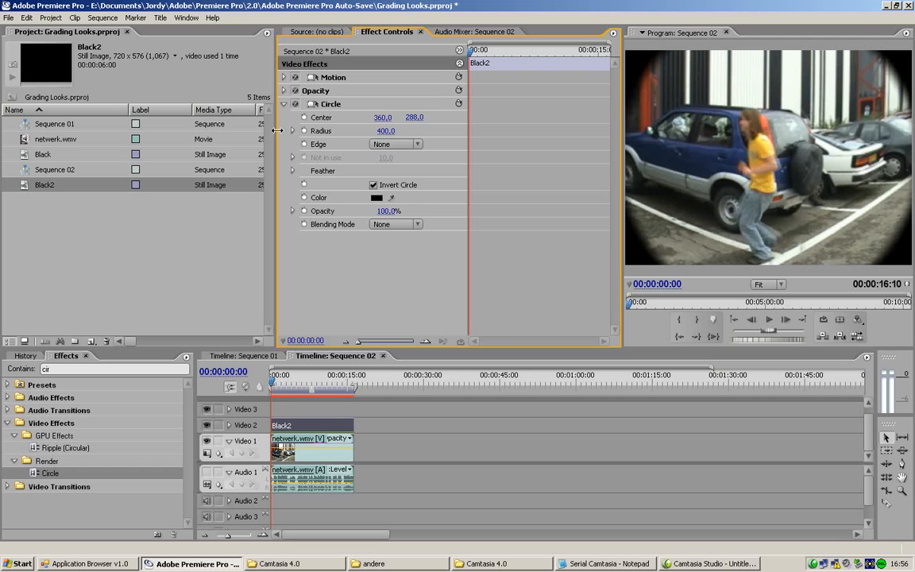
left_click(283, 104)
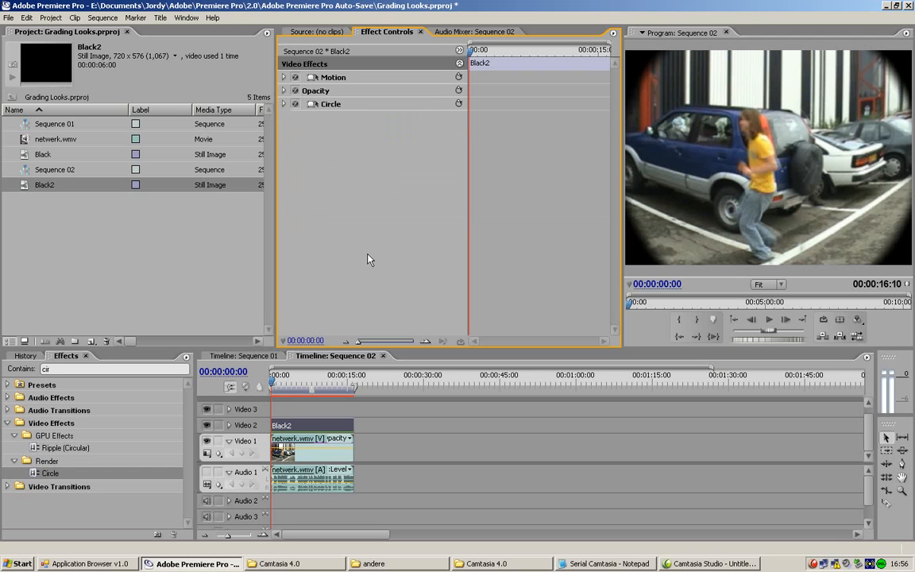
mouse_move(343, 377)
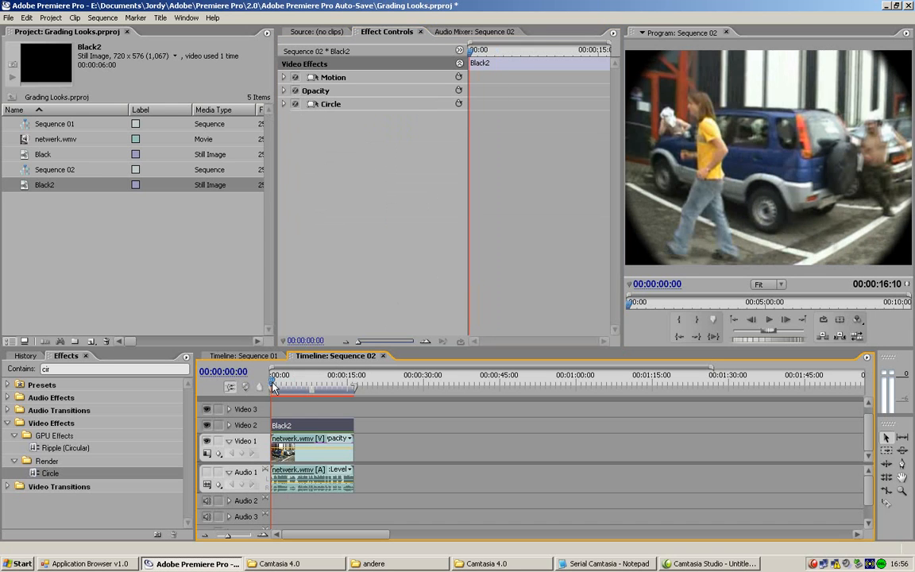
Rewind Sequence 02 and play it through to about three seconds, then stop.
left_click(767, 319)
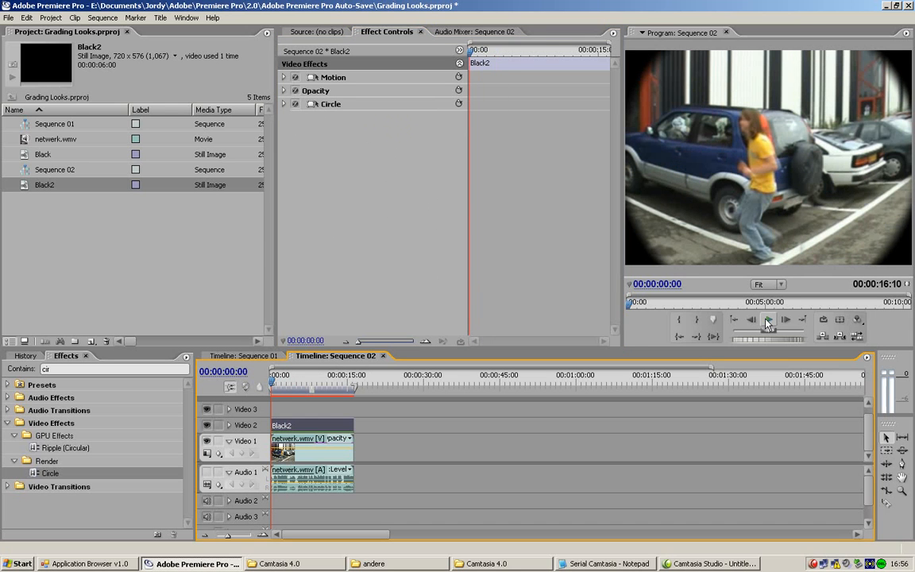
left_click(767, 319)
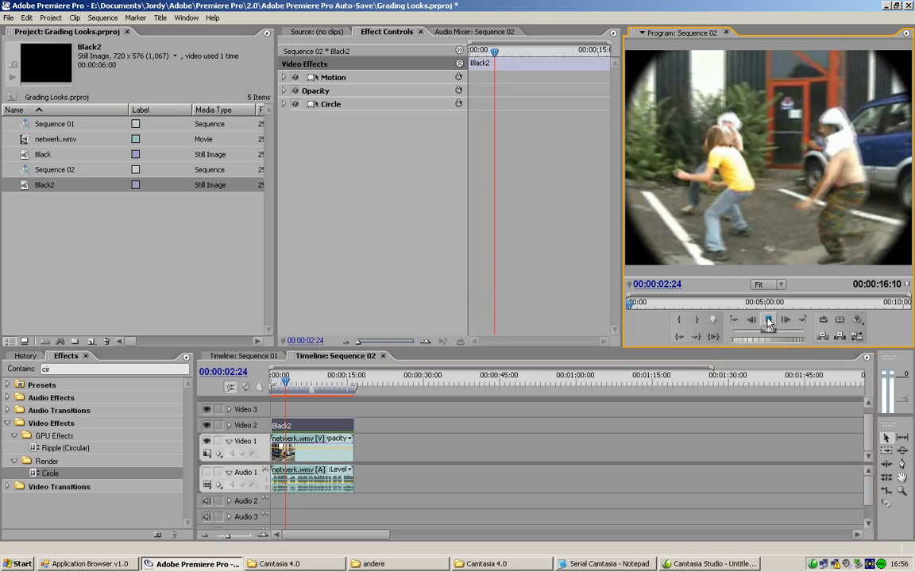
left_click(768, 319)
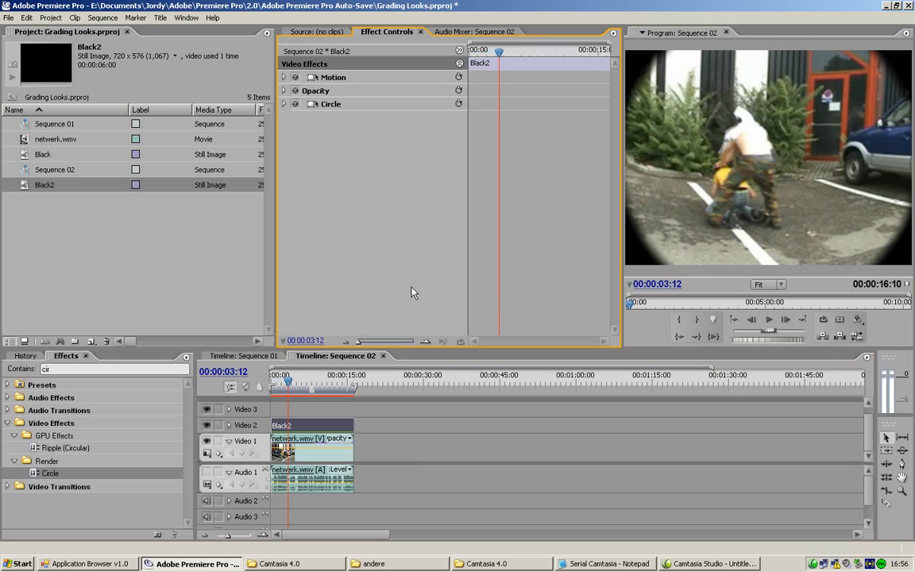
mouse_move(409, 273)
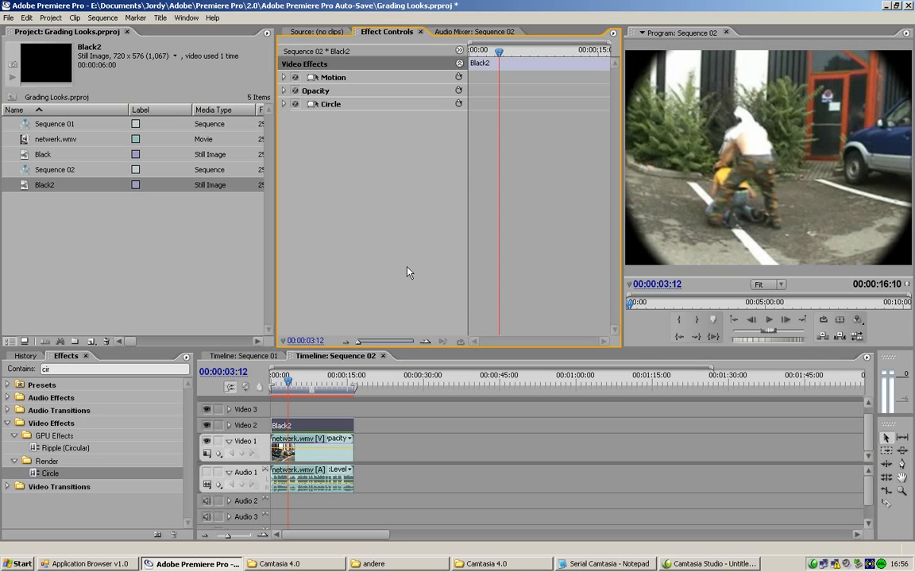